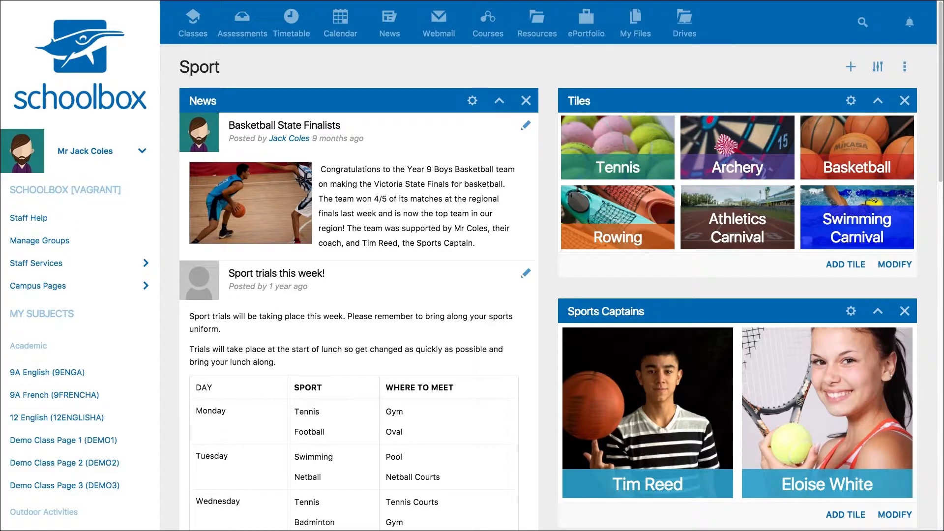
# Step: Add a Folders component from the Resources components, listing sport folders like Archery and Tennis
pyautogui.click(850, 67)
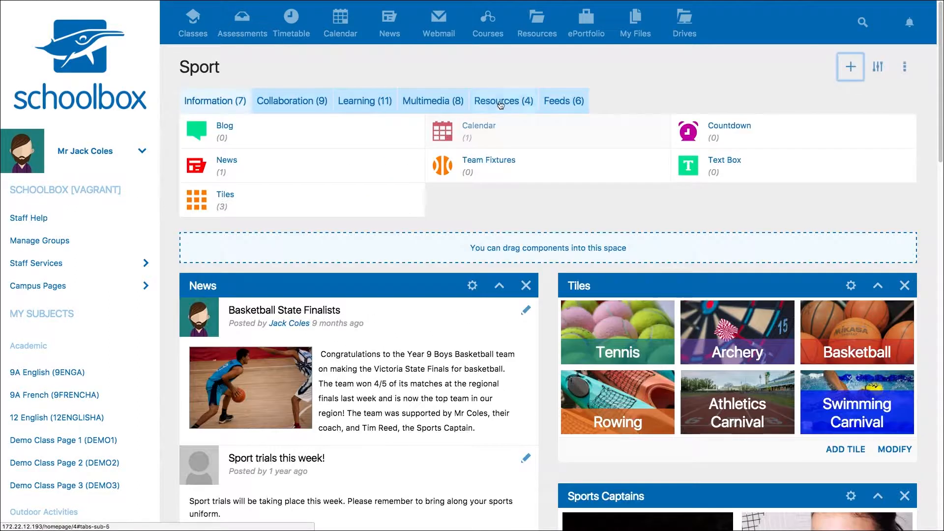
pyautogui.click(502, 100)
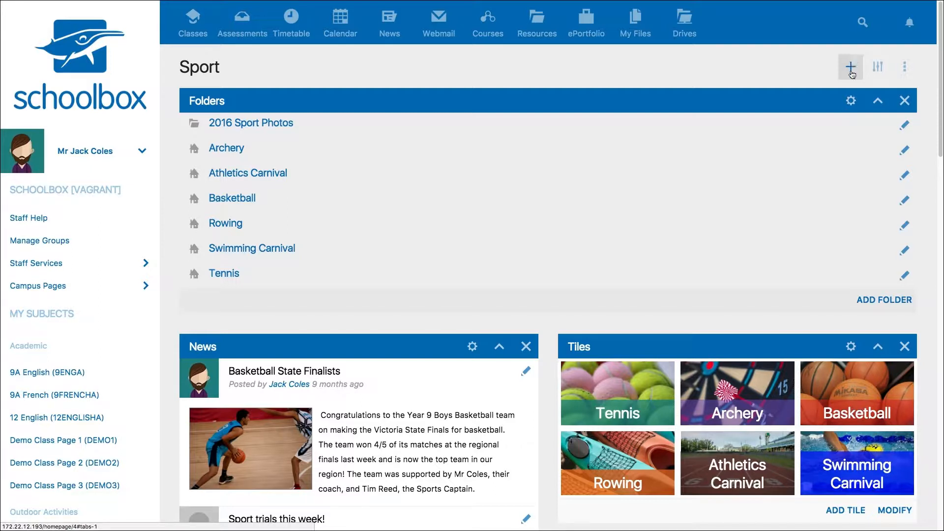
# Step: Change the Folders component's View As setting to Grid and update it
pyautogui.click(851, 100)
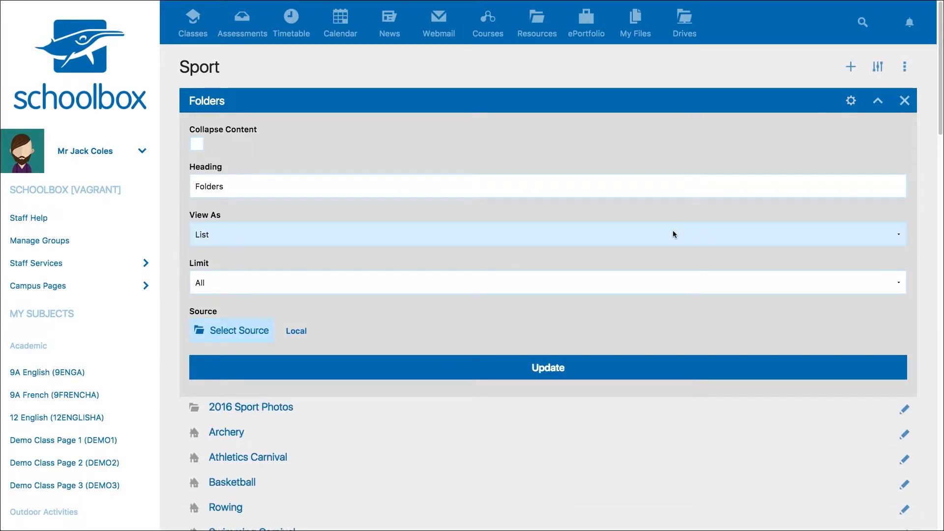
pyautogui.click(547, 234)
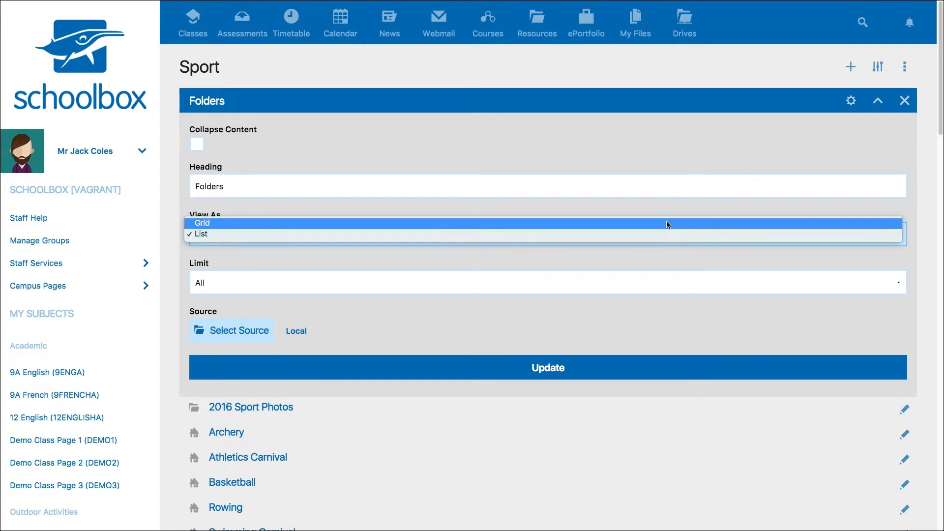
pyautogui.click(202, 223)
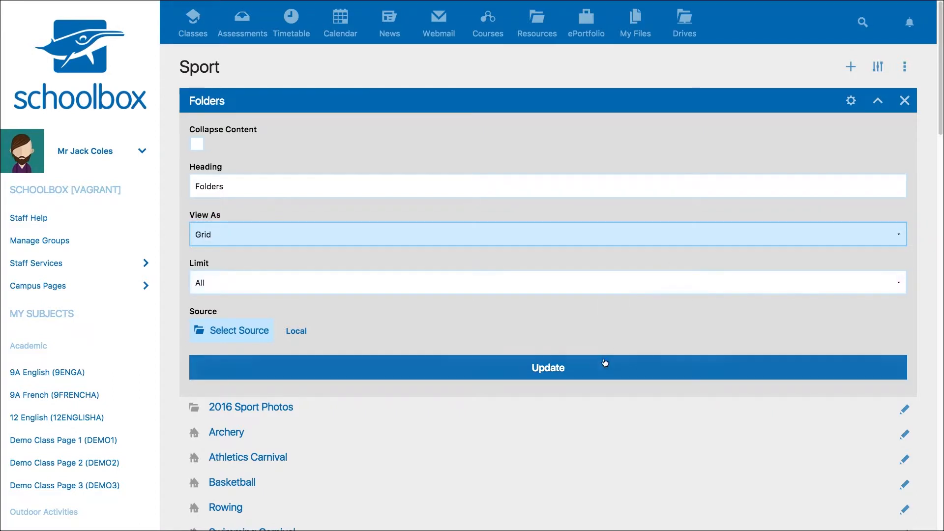
pyautogui.click(547, 367)
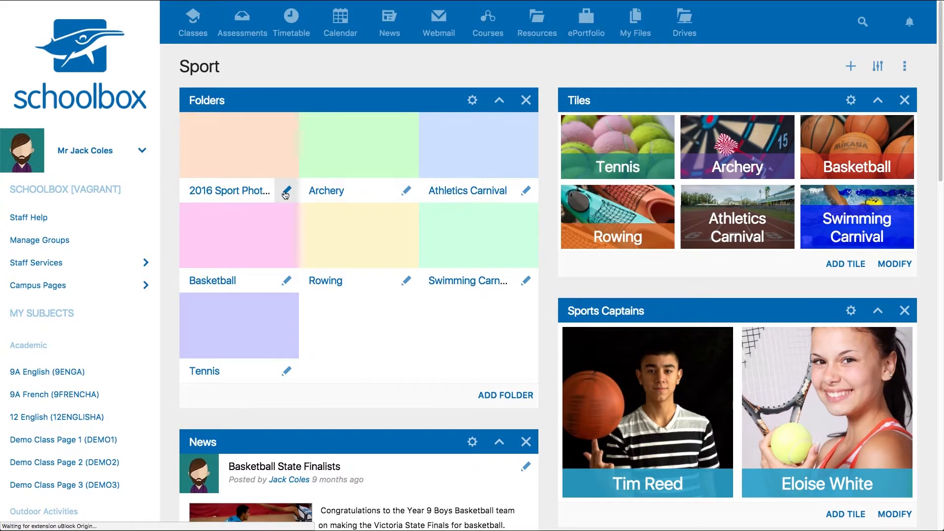
# Step: Edit the 2016 Sport Photos folder, pick a blue colour, and scroll down the form
pyautogui.click(285, 193)
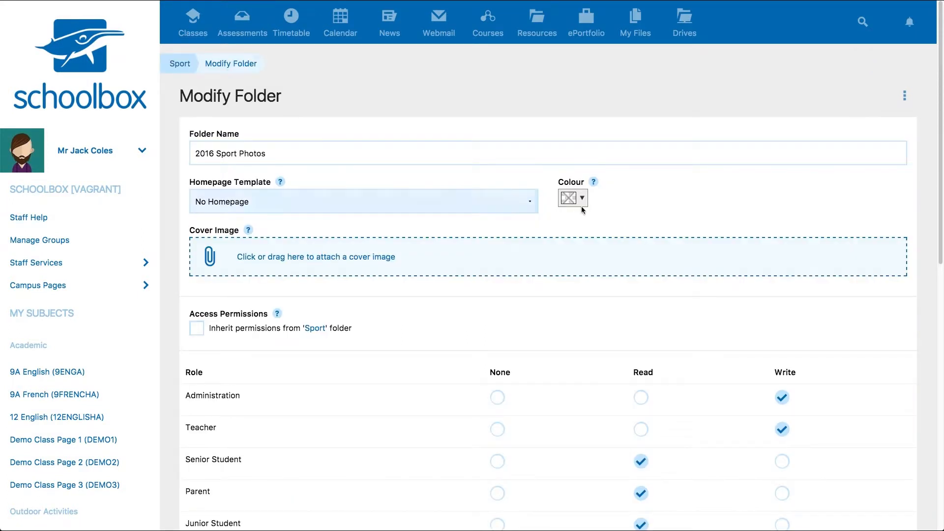
pyautogui.click(567, 197)
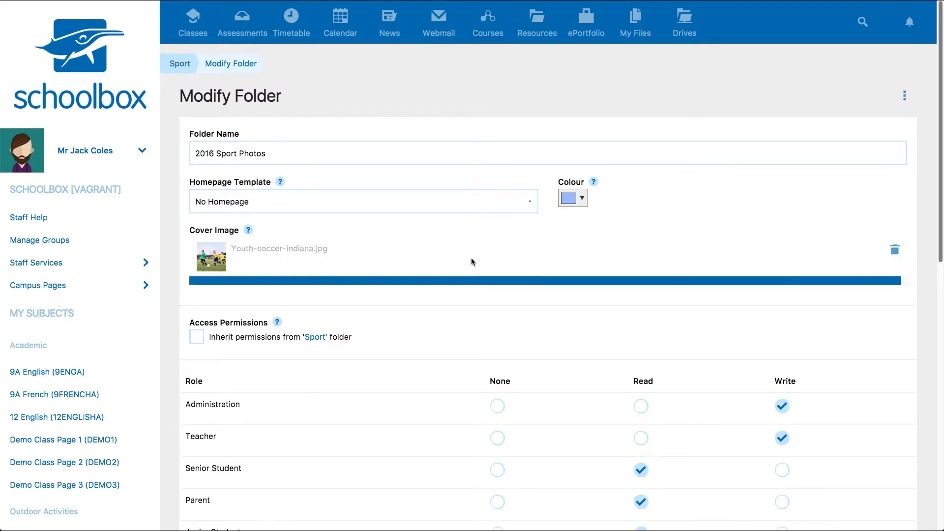
pyautogui.scroll(-3)
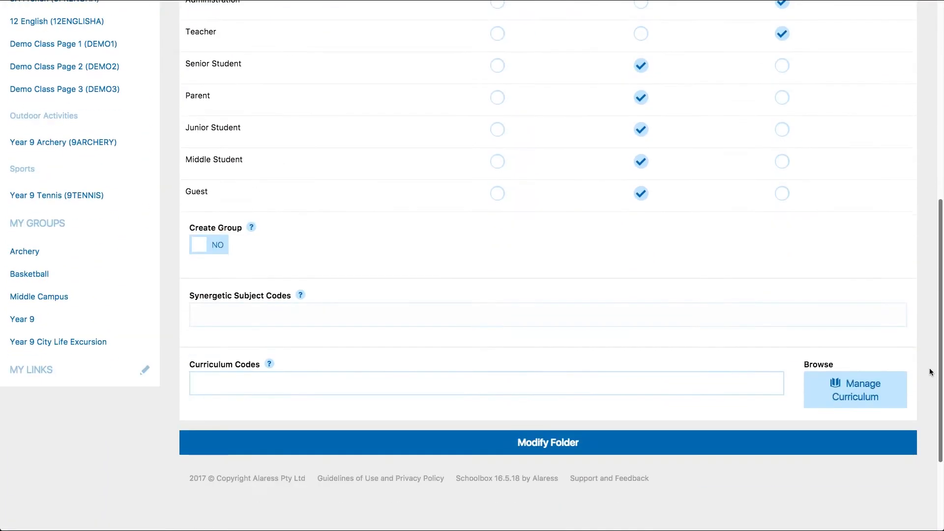